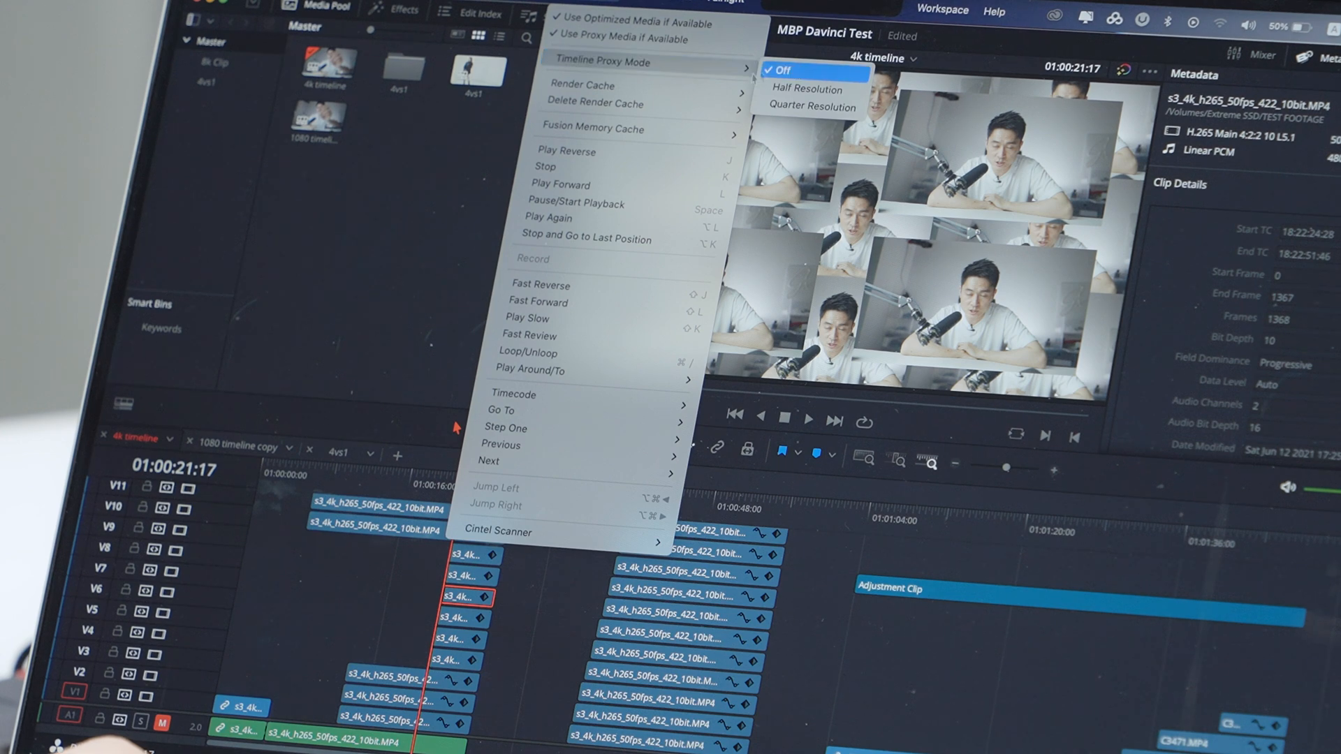
mouse_move(584, 102)
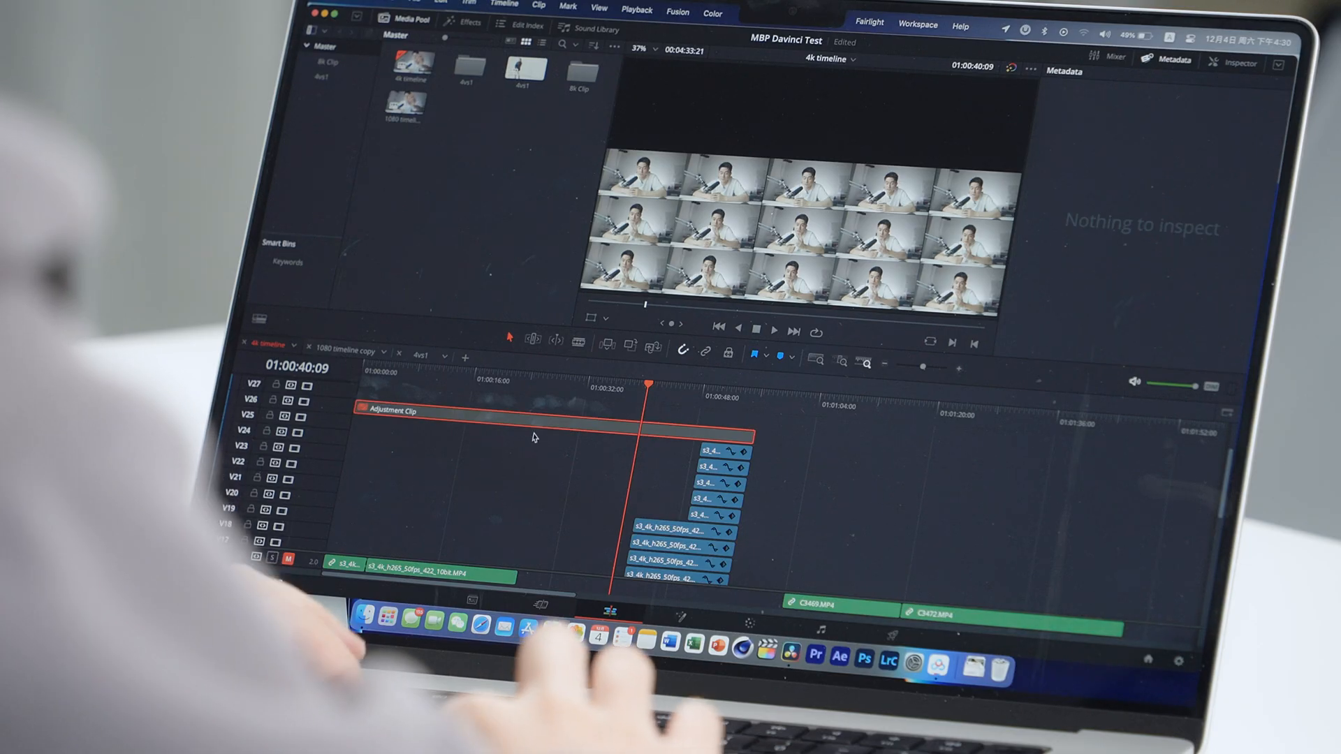
Show the Adjustment Clip's node tree on the Color page.
left_click(711, 12)
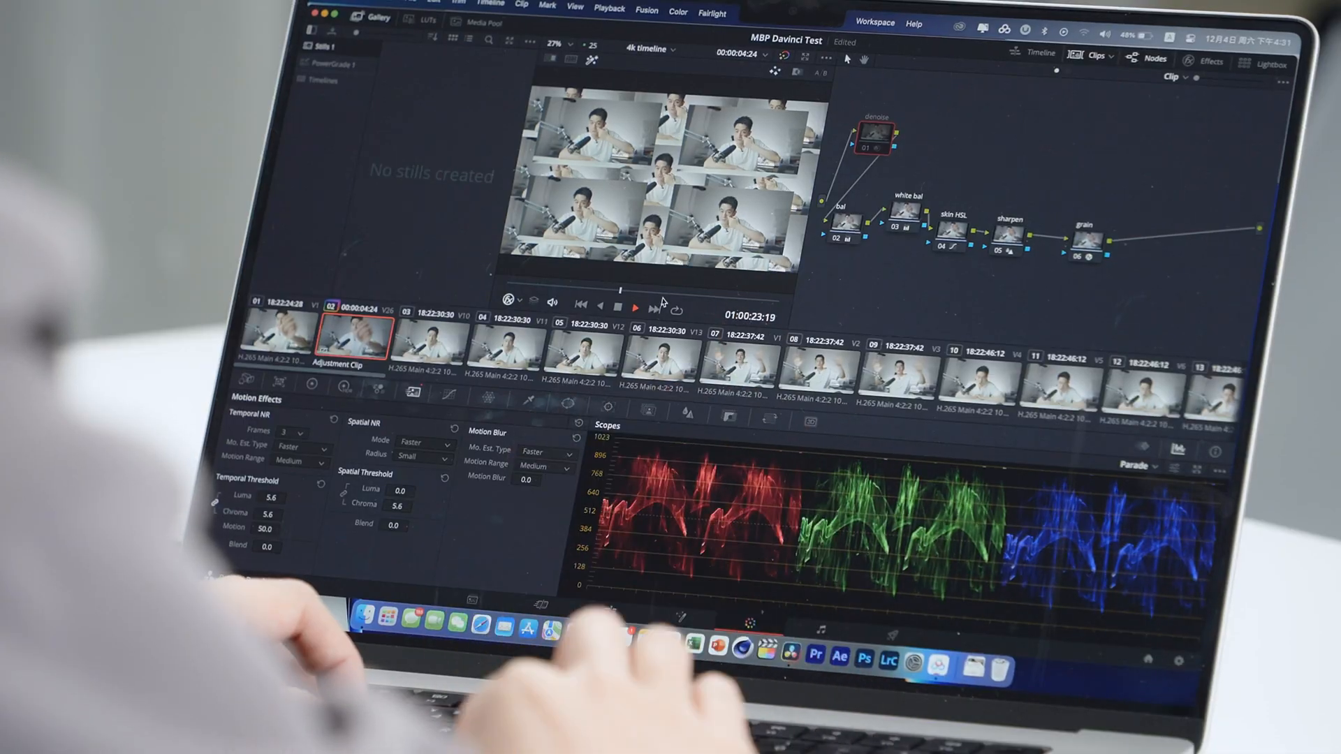
Play the graded 16-clip grid, then return to the Edit page timeline.
left_click(634, 308)
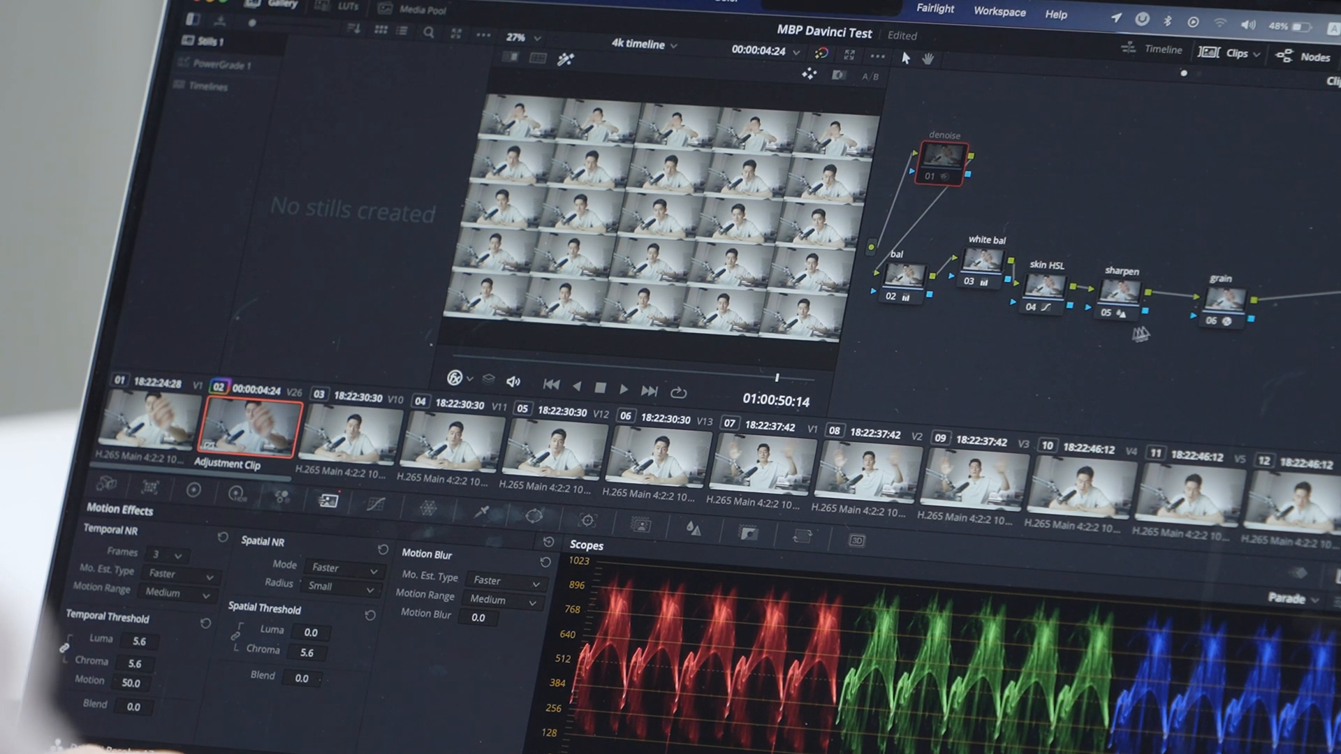
left_click(624, 389)
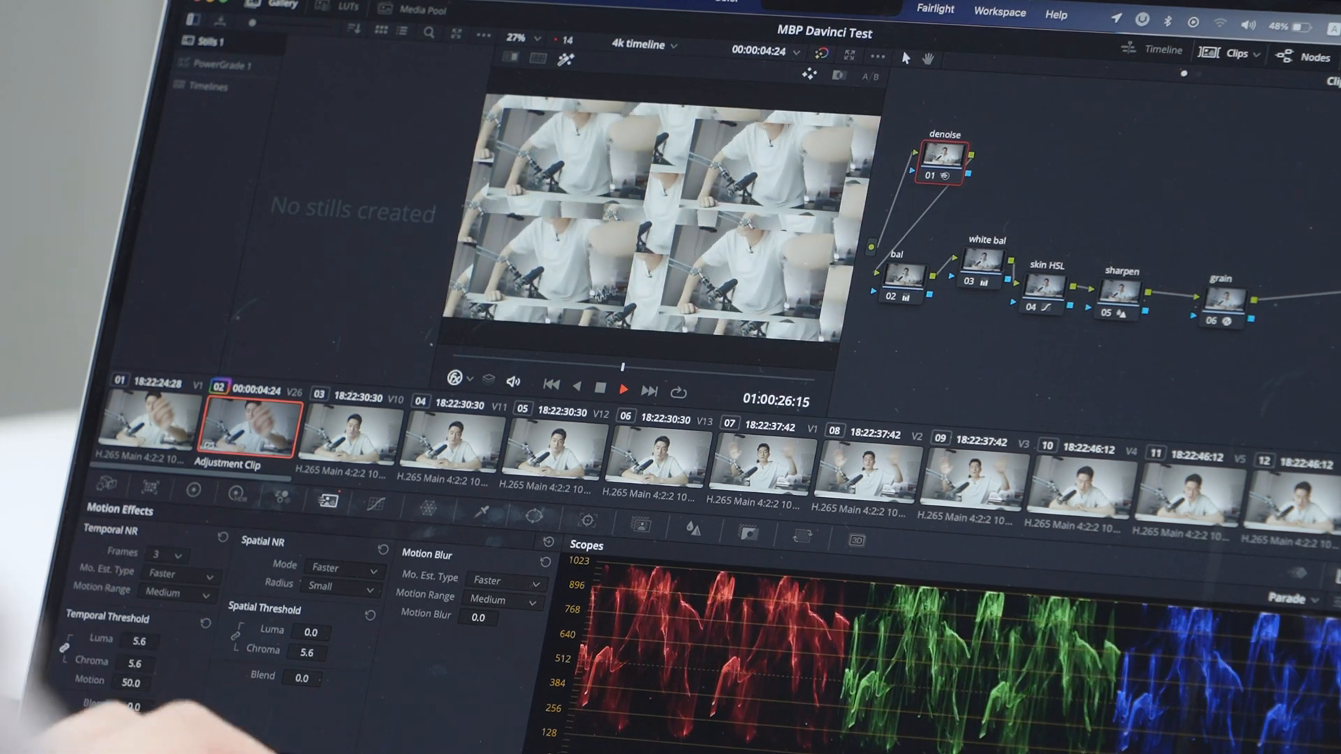
left_click(609, 10)
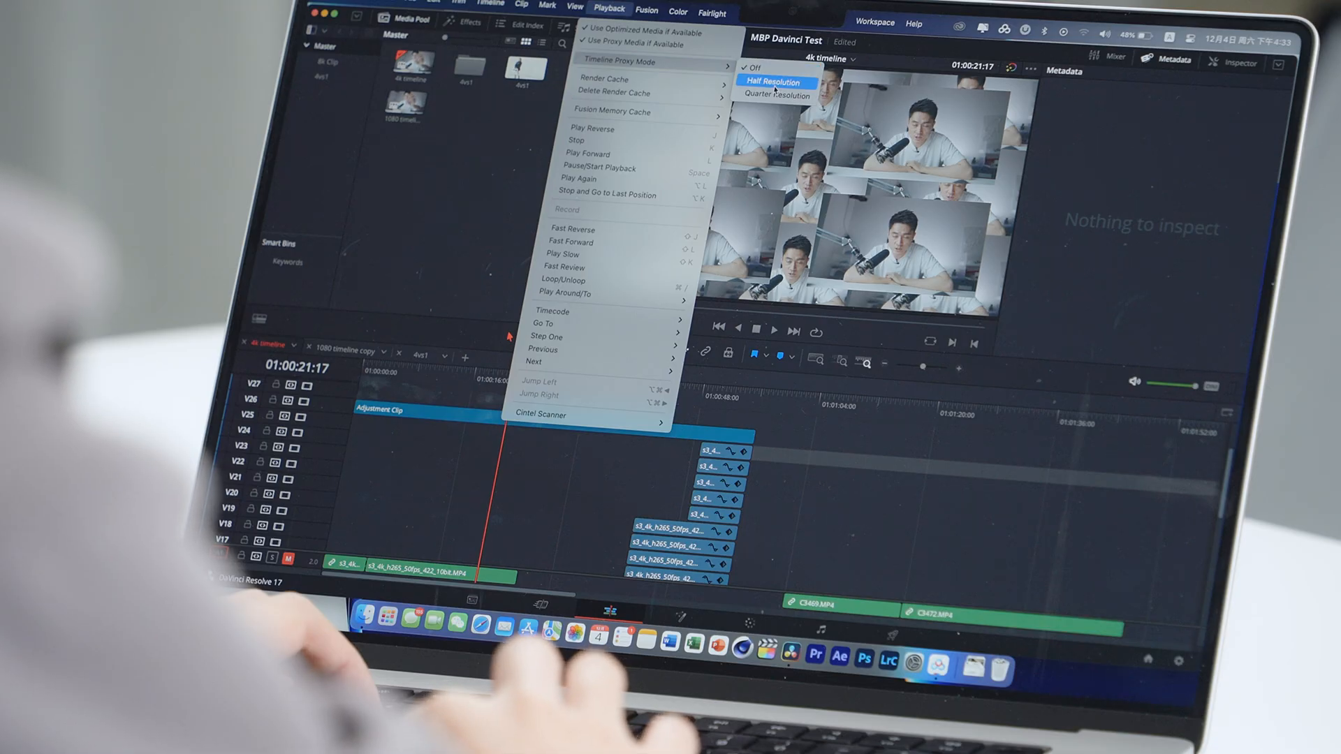
left_click(774, 81)
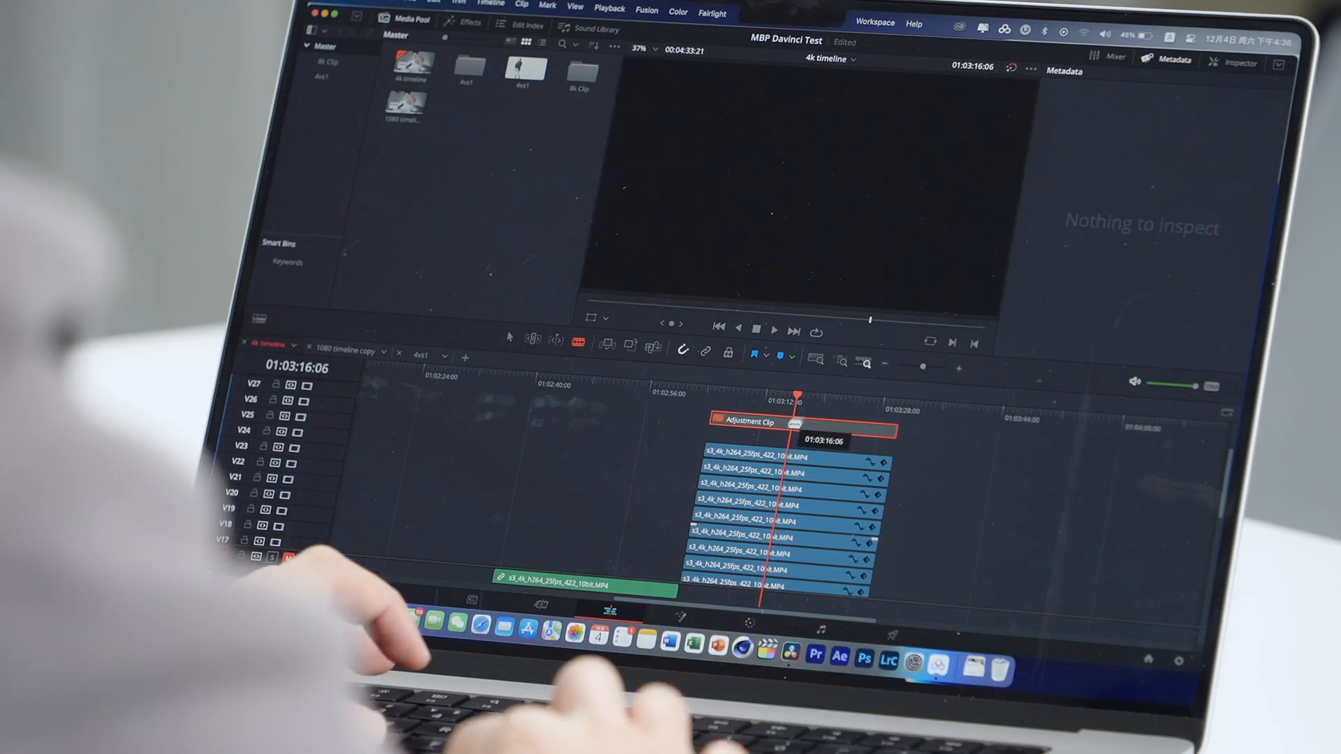
Play the stacked H.264 25fps clips section around 01:03:16.
left_click(609, 10)
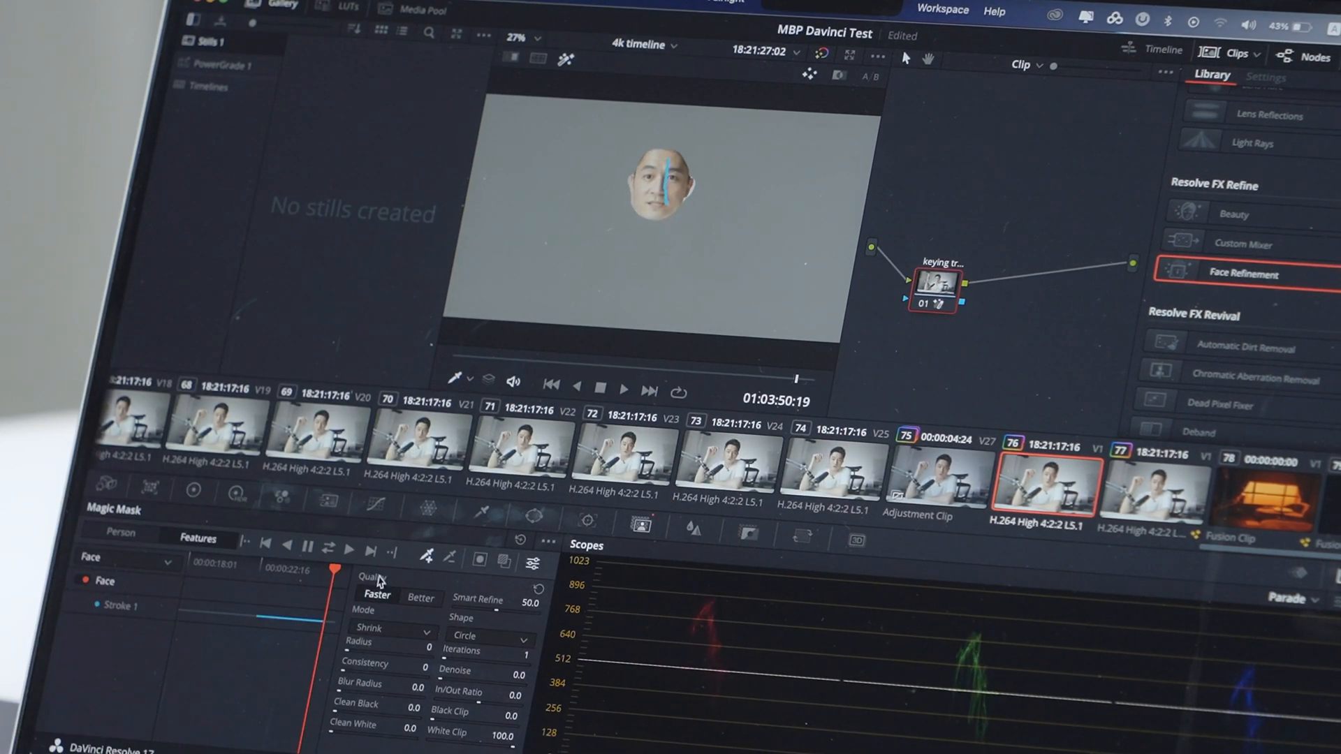
Add Face Refinement to clip 77's node and run the face analysis.
left_click(1150, 75)
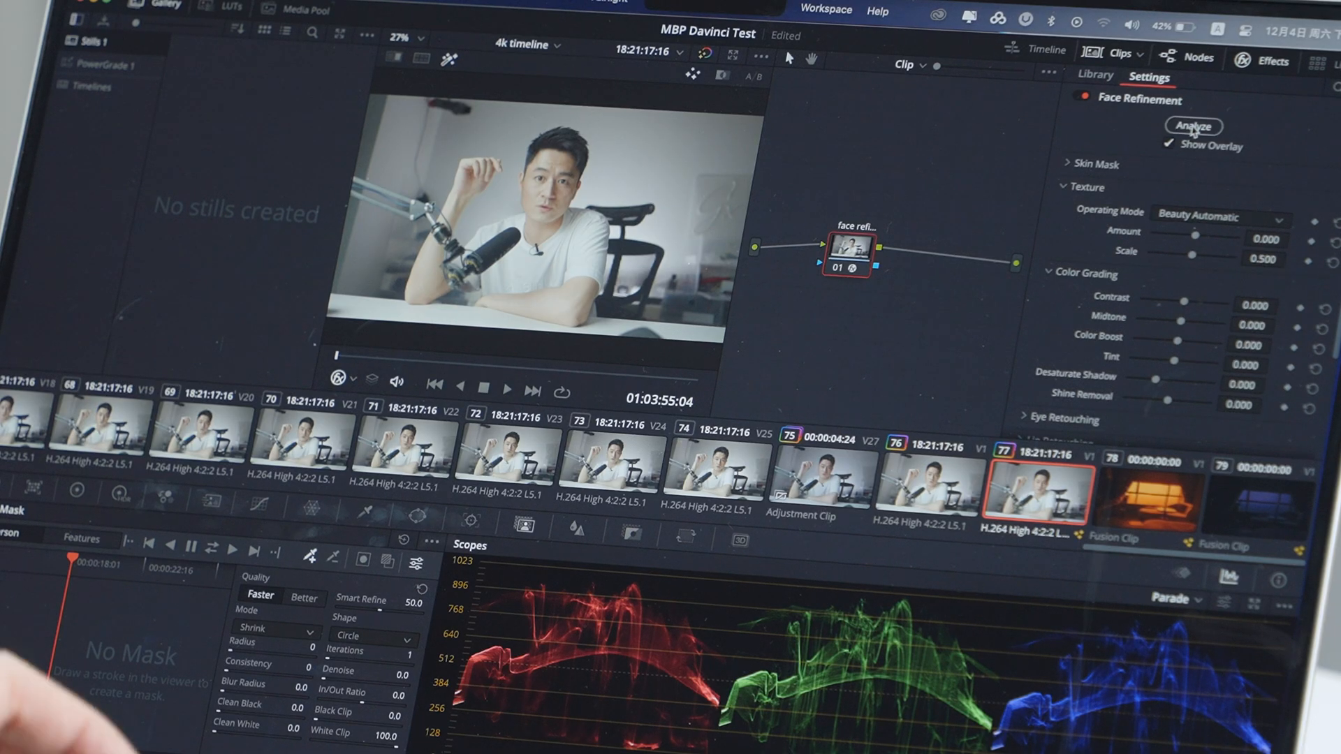
mouse_move(1191, 126)
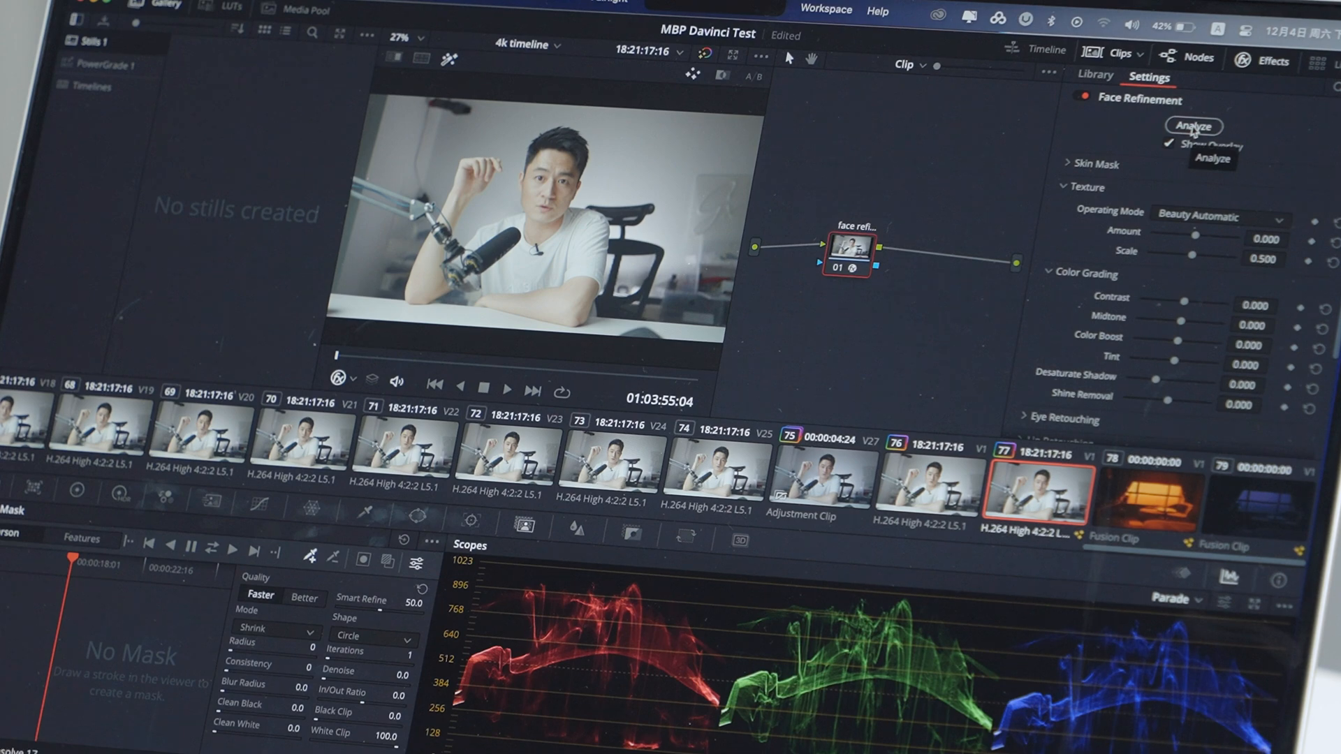
left_click(1194, 125)
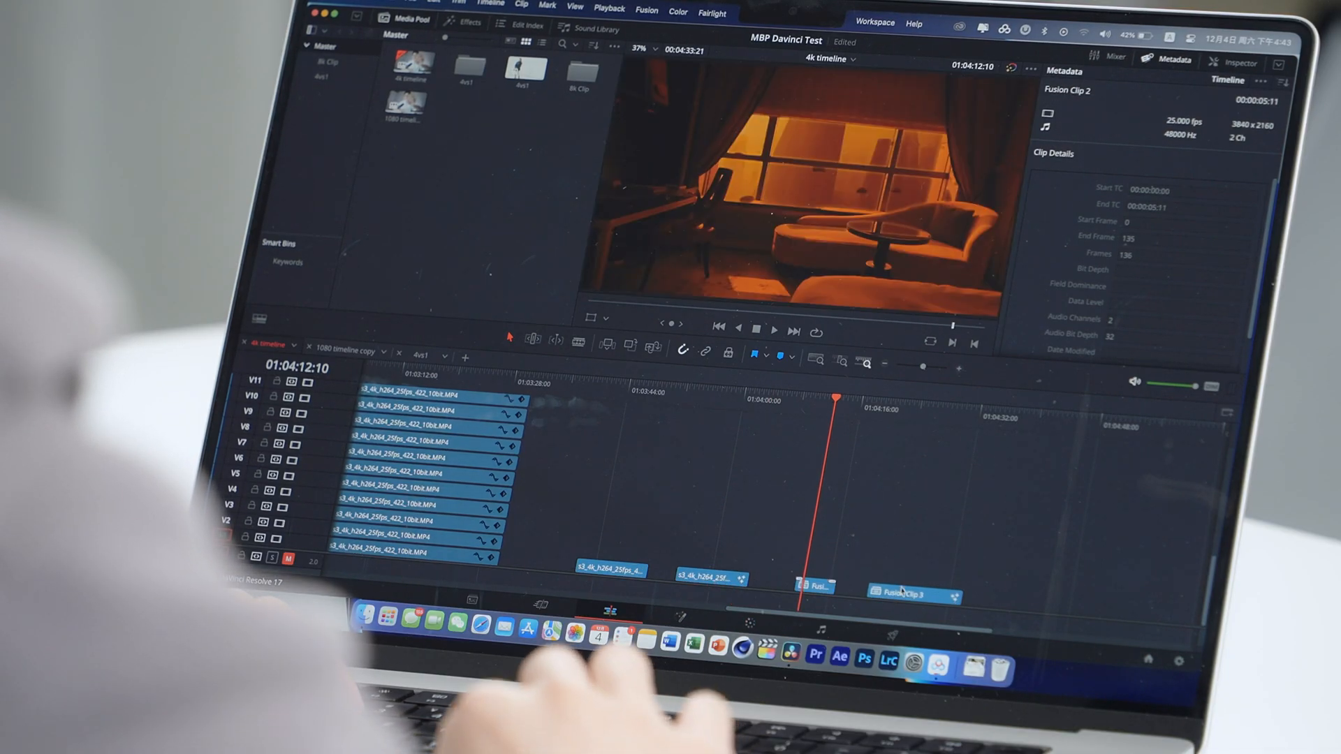
View the hotel footage, LumaKeyer1 window key, and Merge1 skyline composite in turn.
left_click(646, 13)
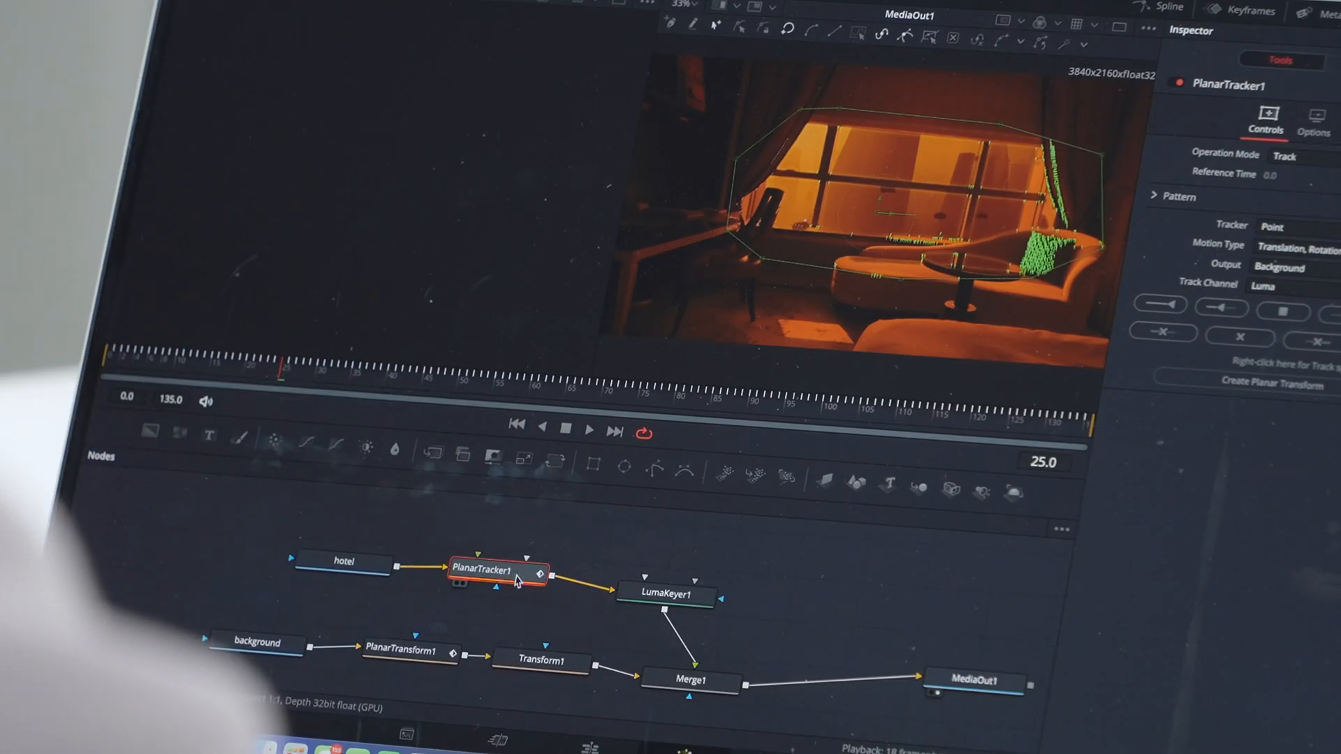
left_click(344, 563)
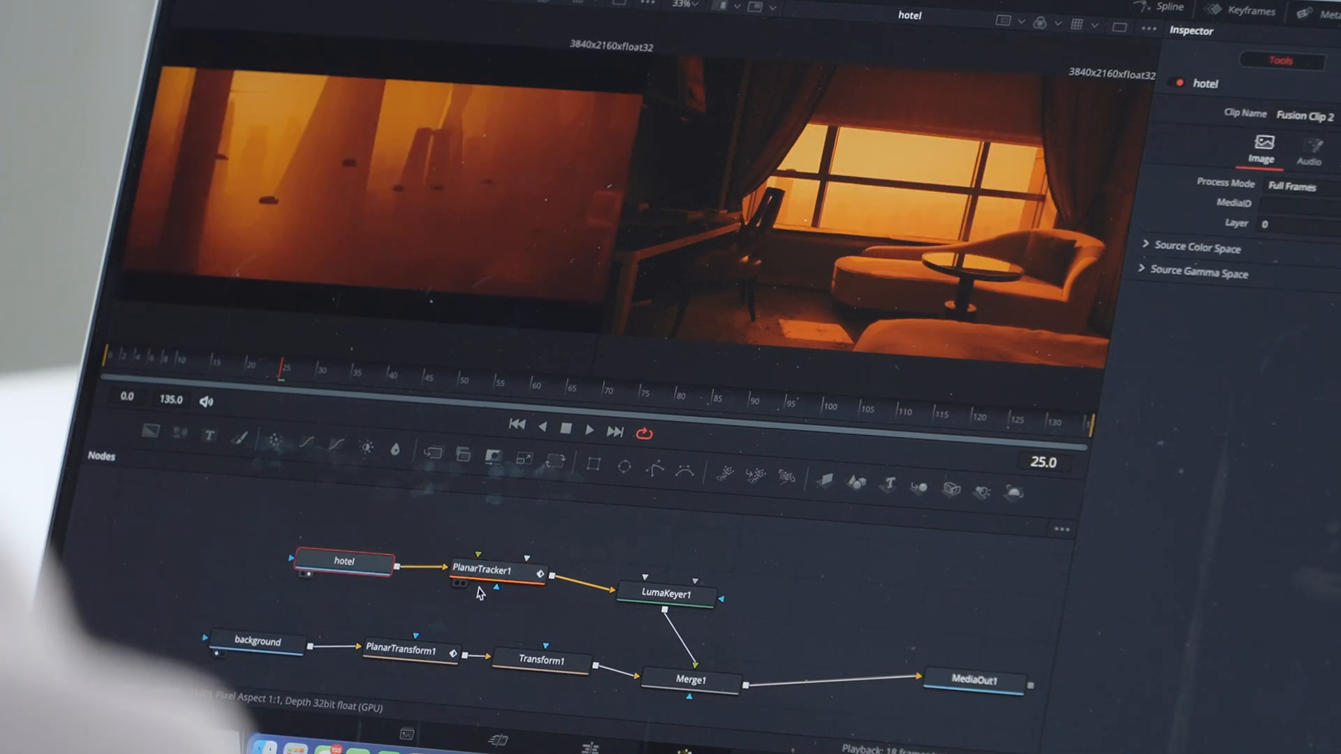
left_click(669, 595)
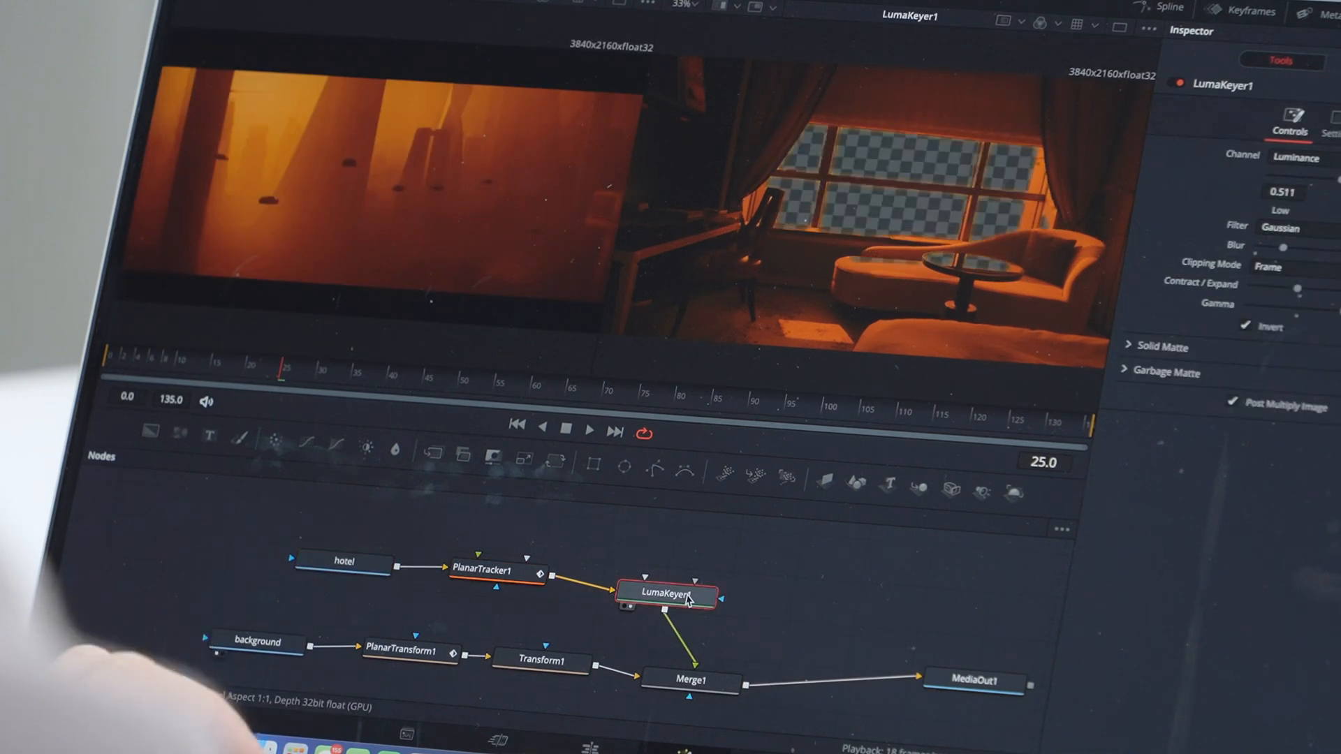
left_click(493, 570)
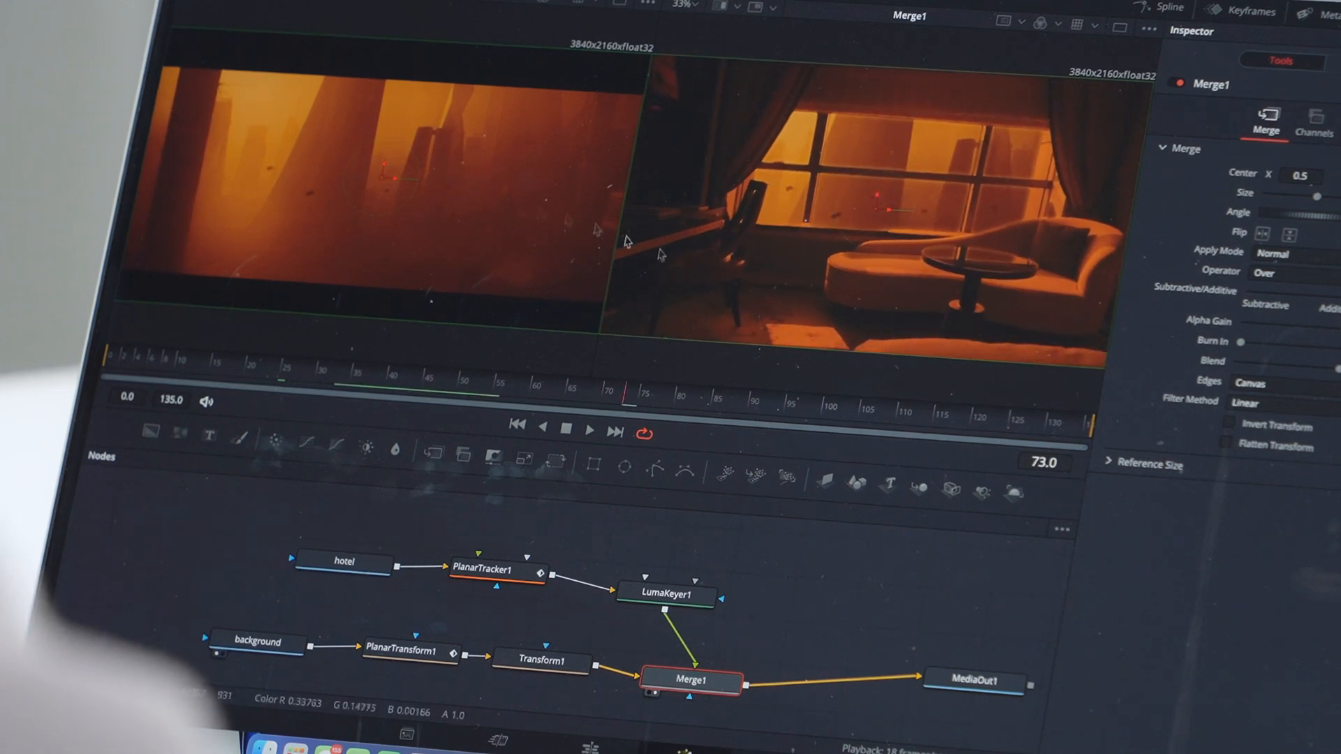
left_click(482, 570)
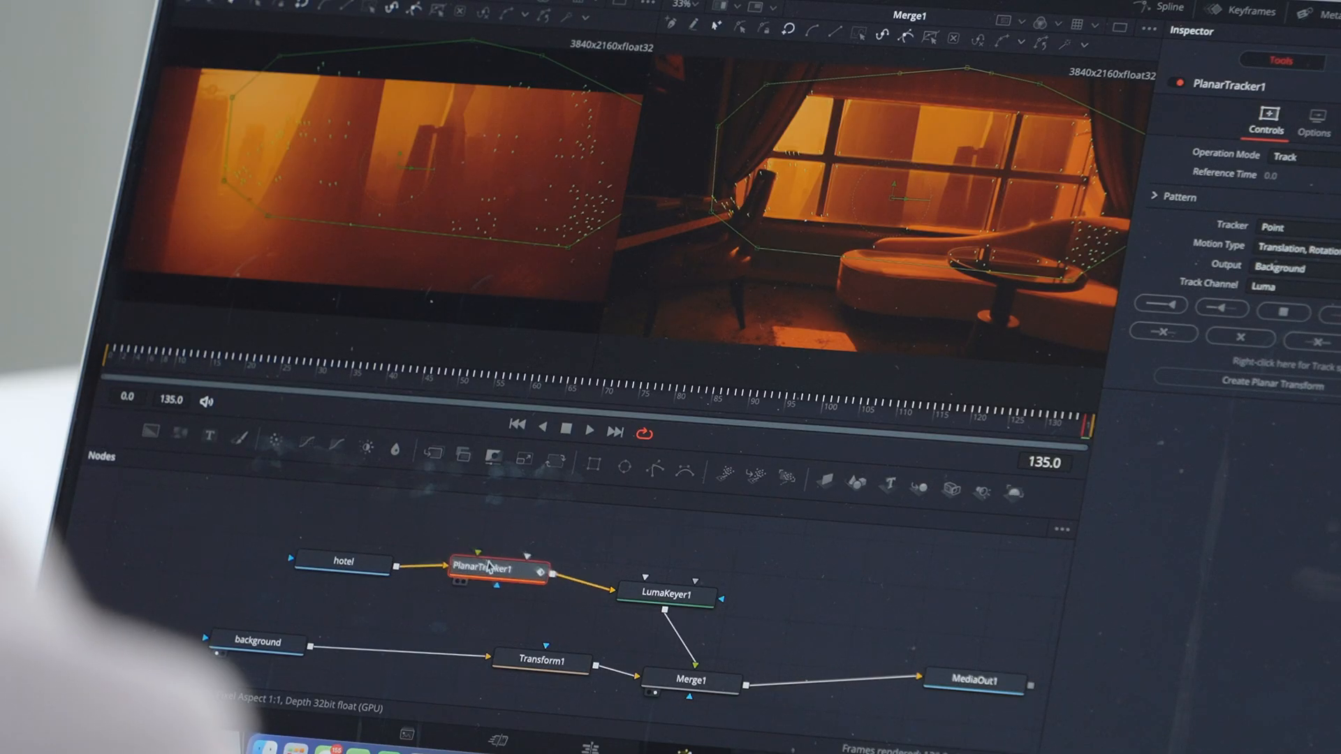
Create PlanarTransform1 from the track and wire it between background and Transform1.
left_click(1258, 378)
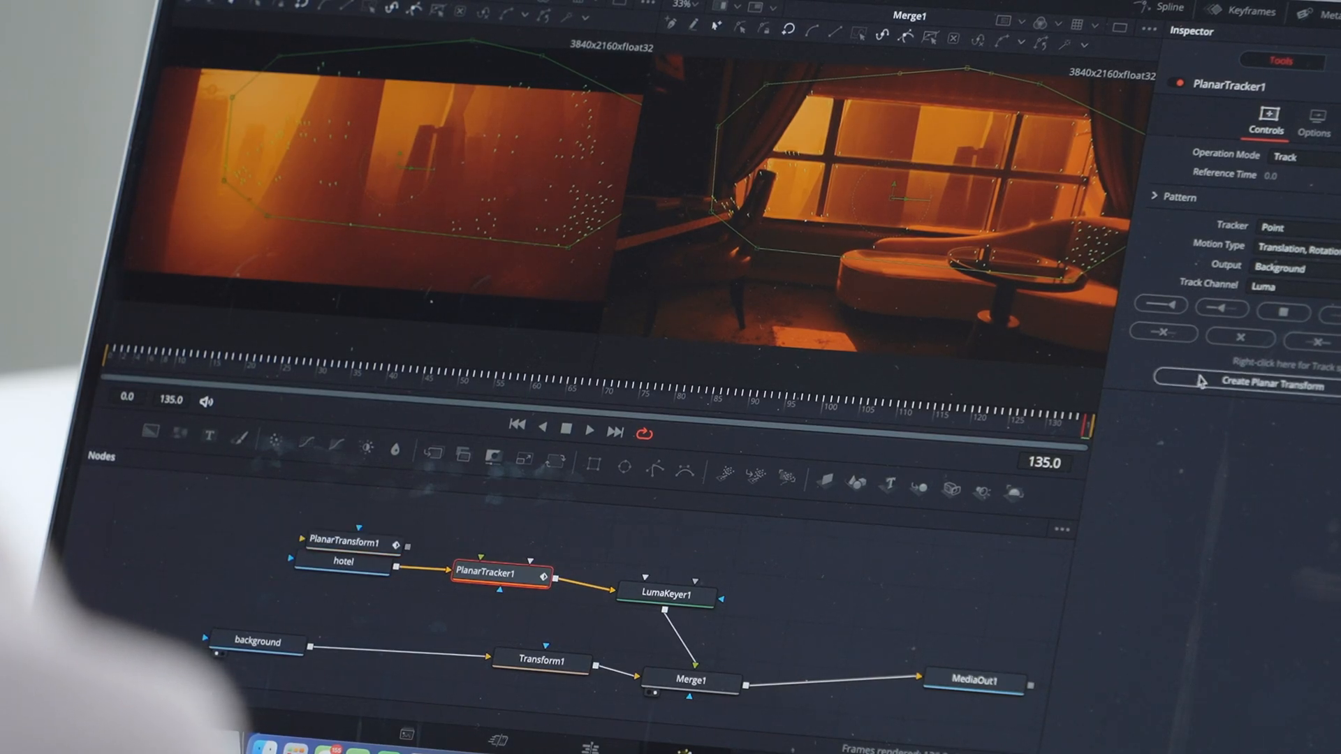
left_click_drag(348, 543, 399, 643)
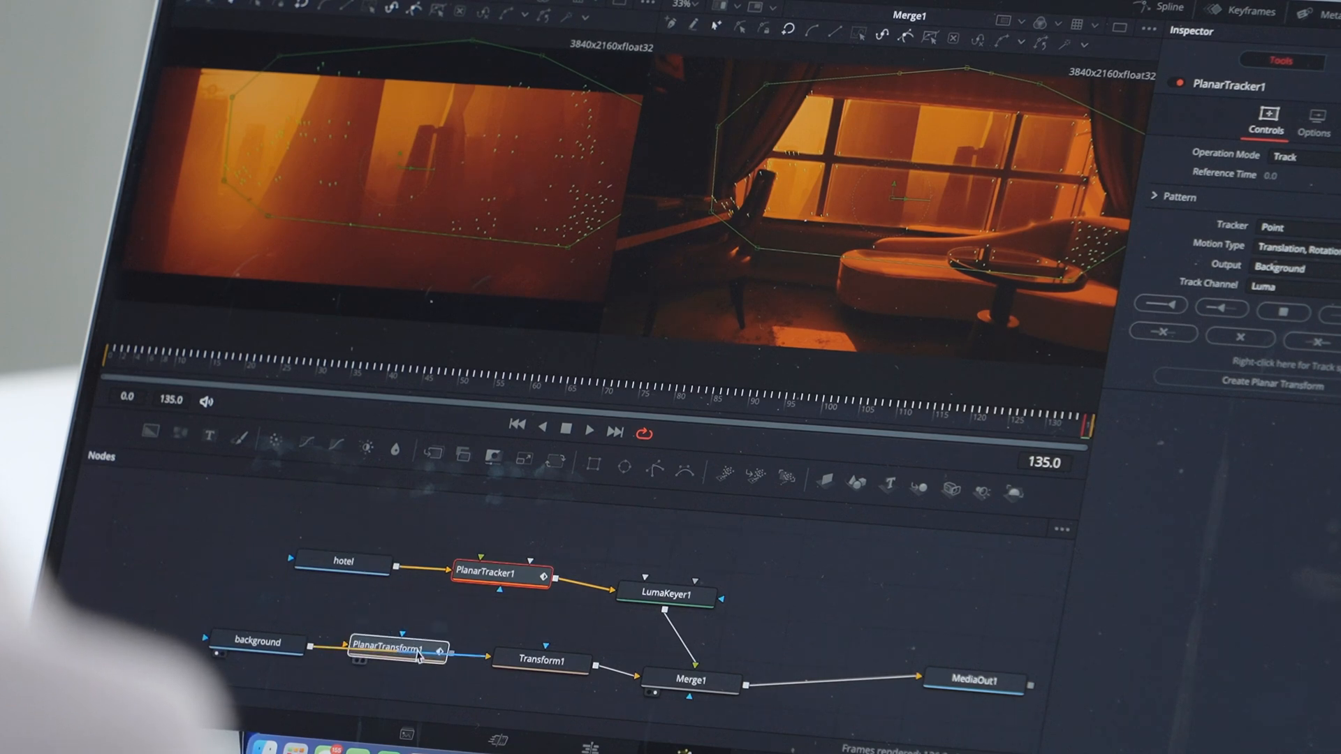
left_click(398, 649)
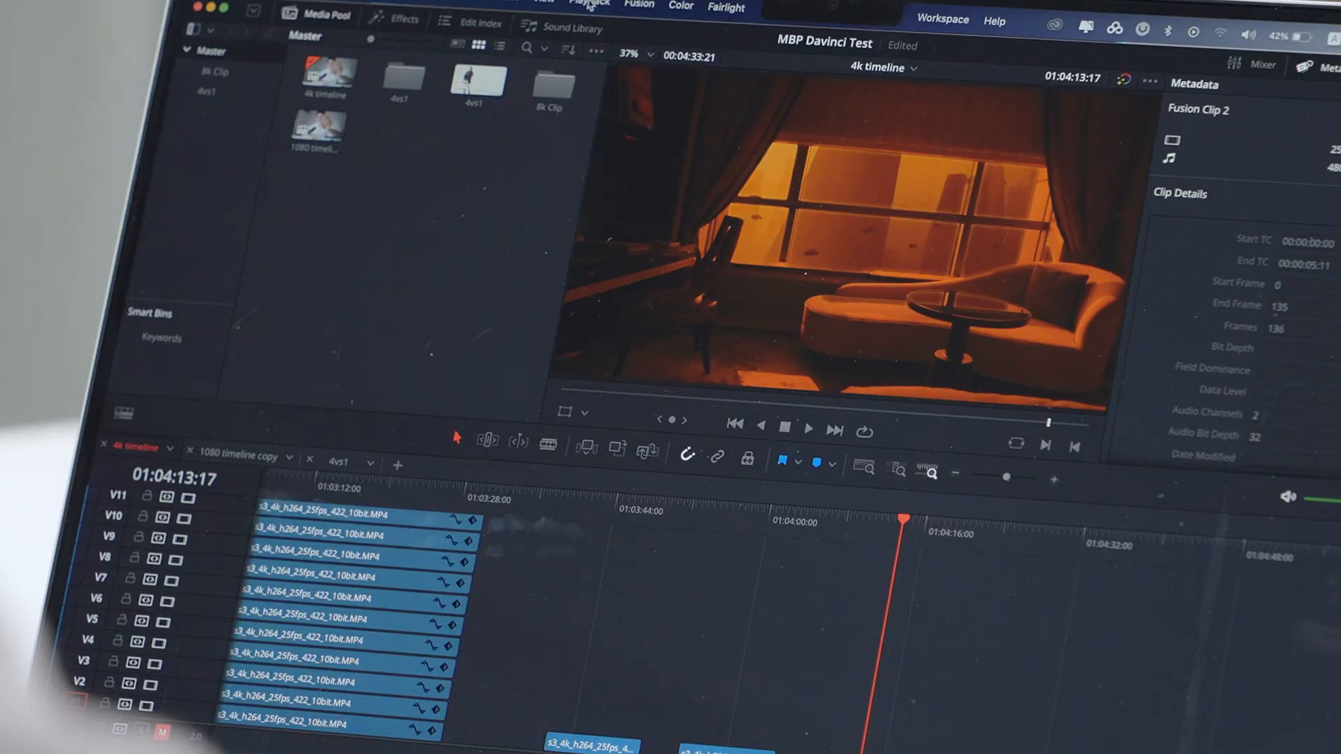
Play and stop the hotel window composite on the 4k timeline.
left_click(588, 5)
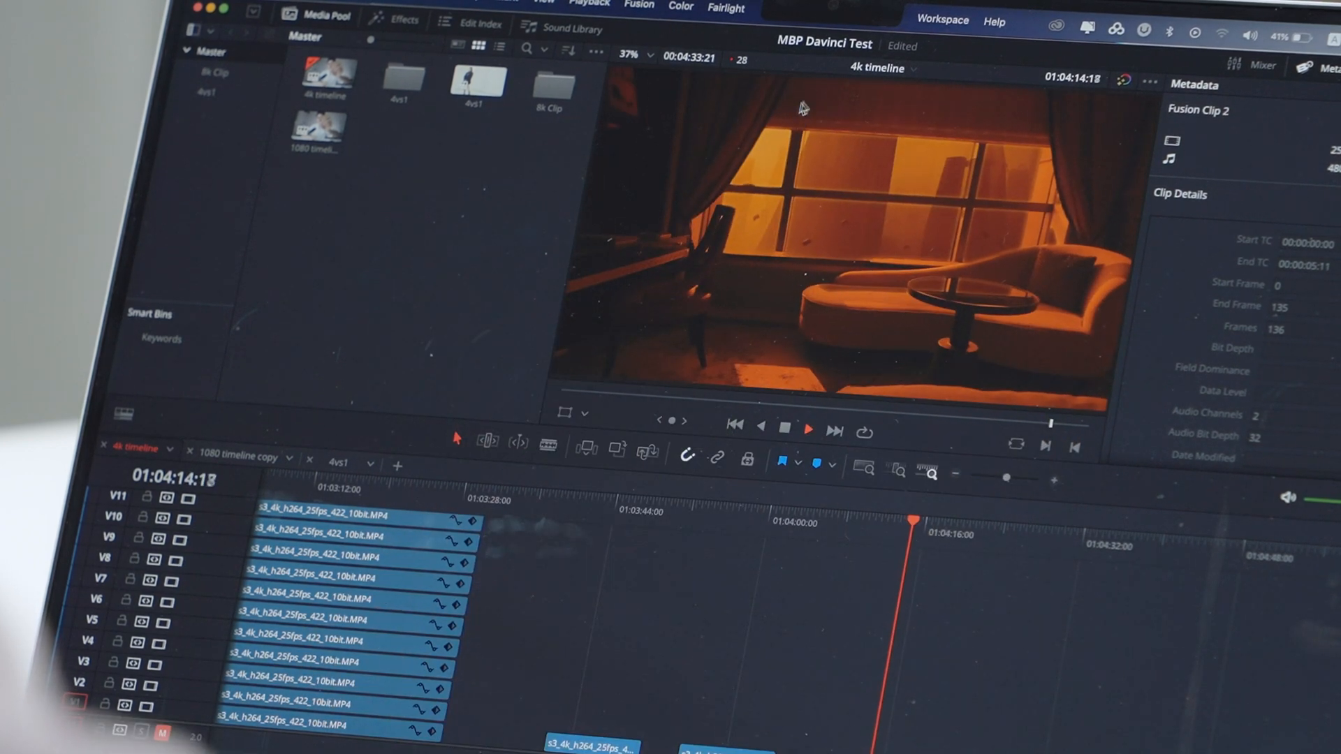
left_click(588, 5)
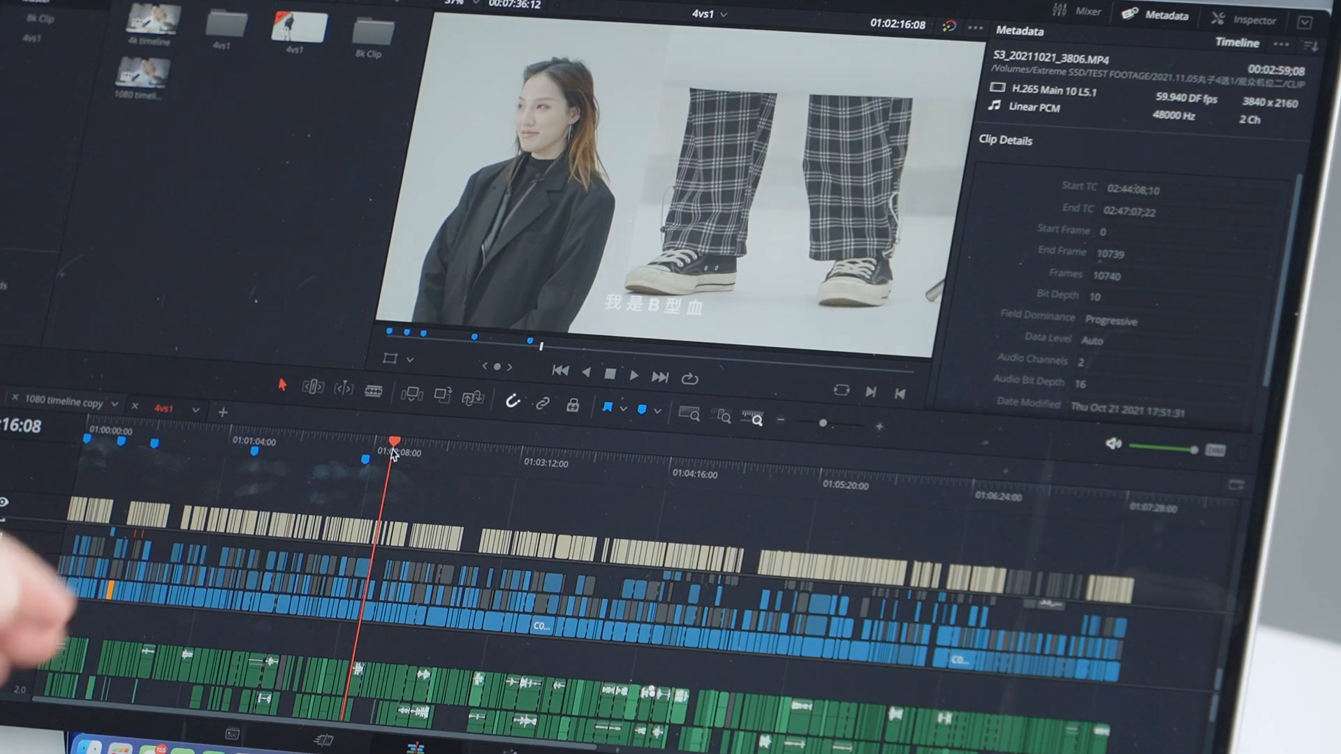
mouse_move(360, 574)
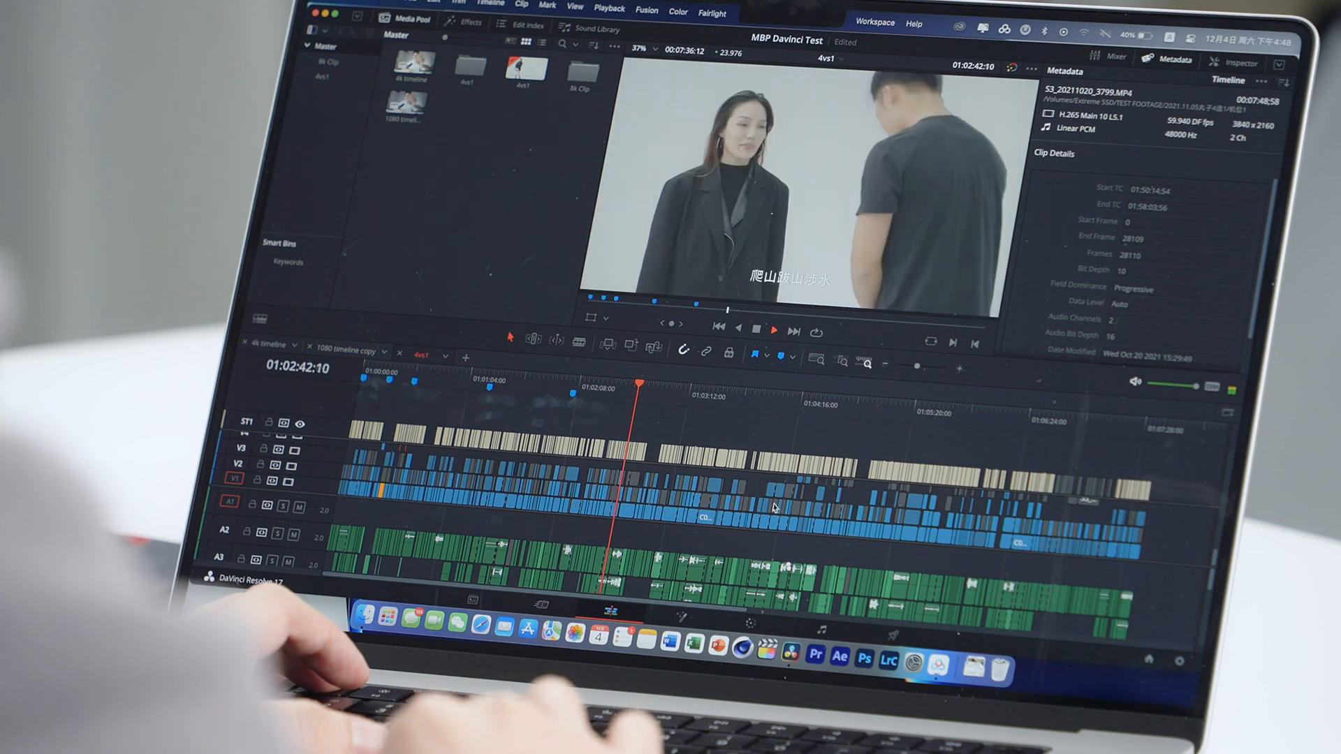
Jump the playhead back to an earlier moment in the 4vs1 edit.
left_click(546, 380)
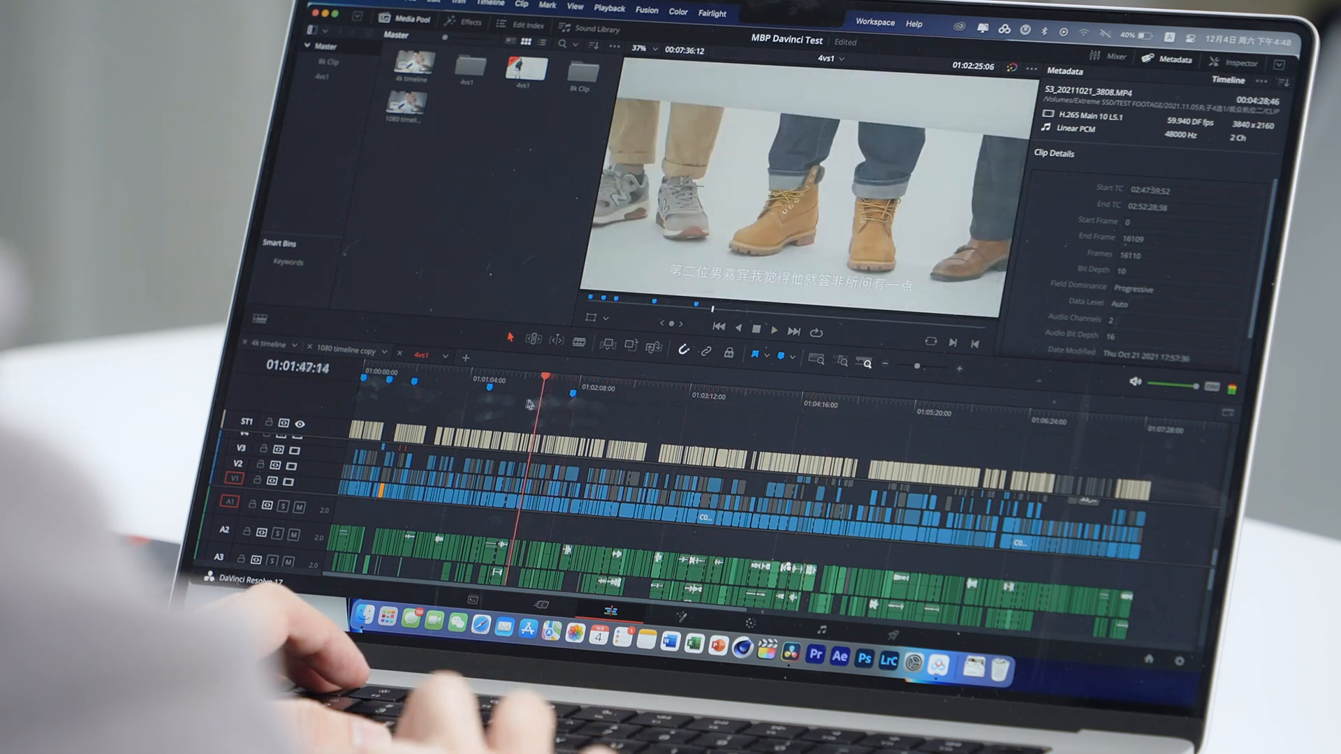